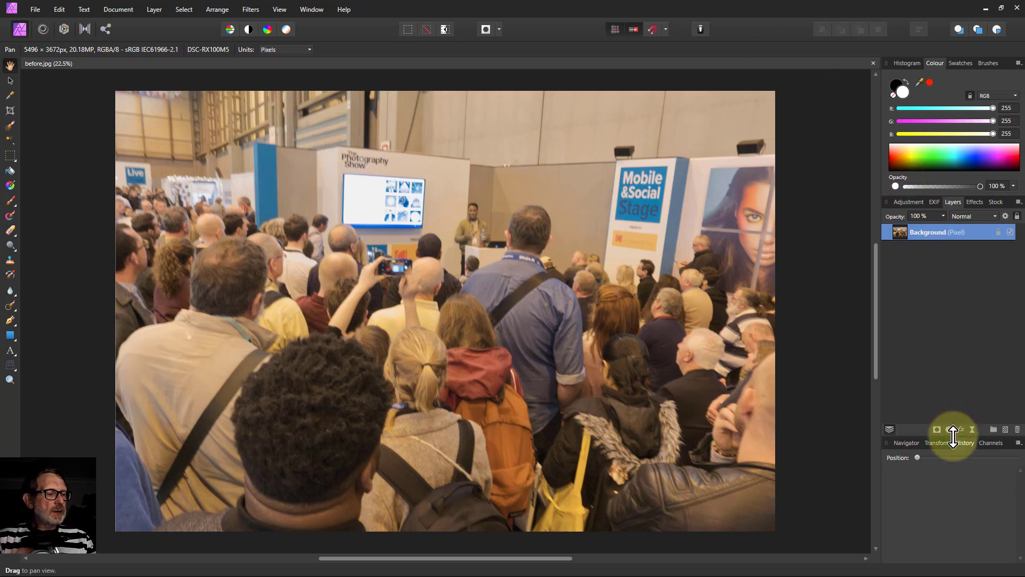
Step: Add a White Balance adjustment to the crowd photo and sample a white point from the image
left_click(947, 429)
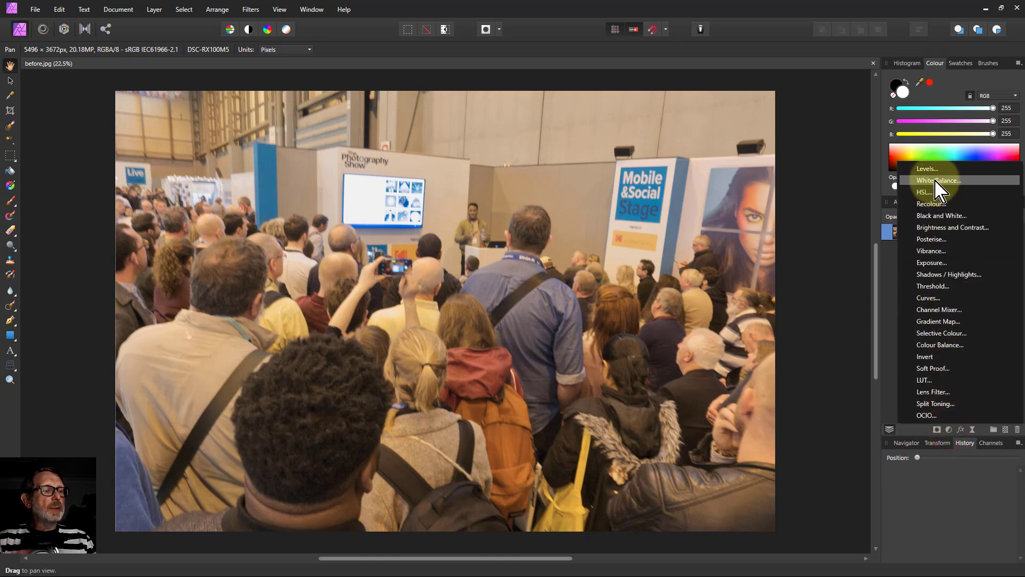
left_click(937, 180)
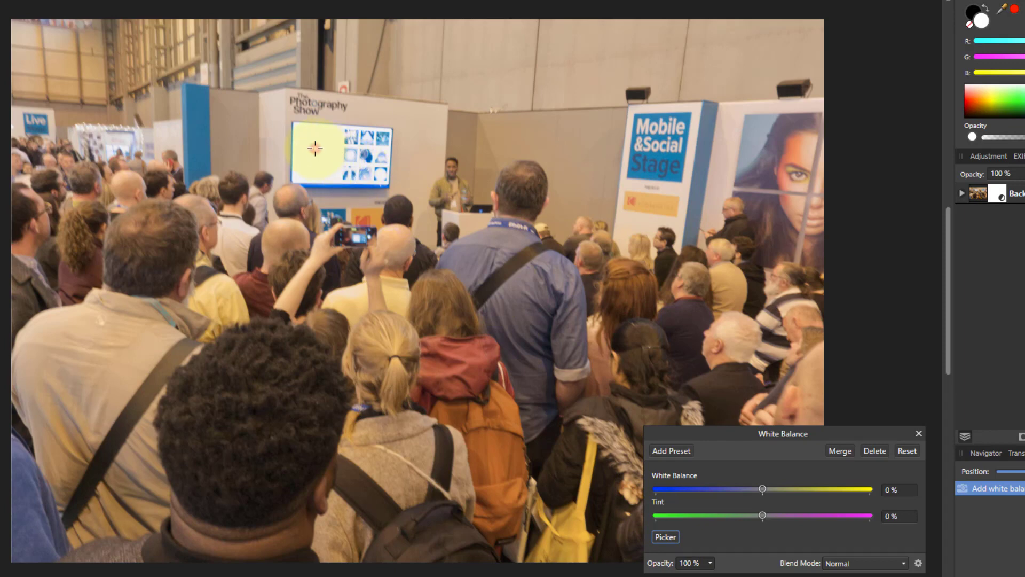
left_click(315, 149)
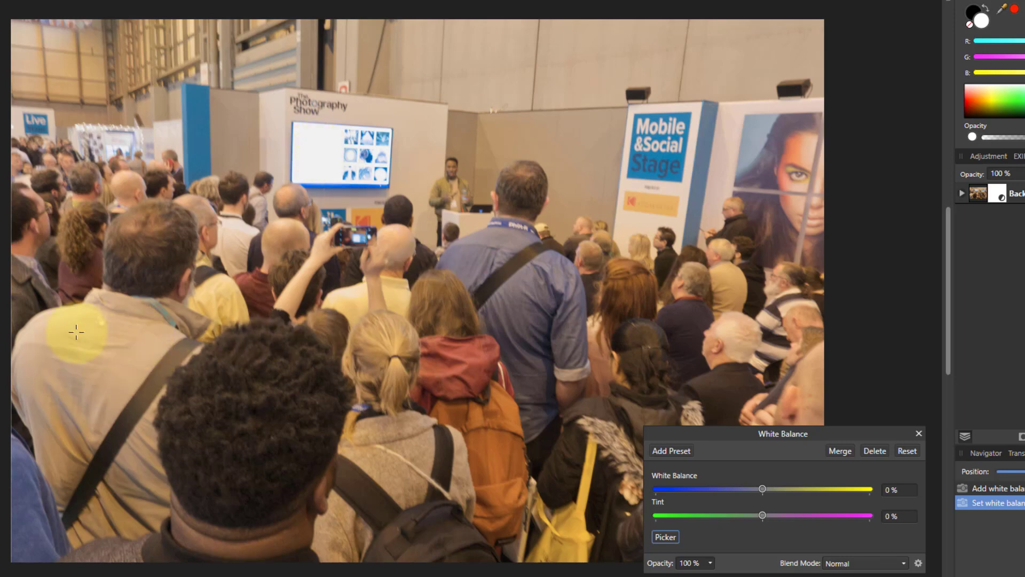
mouse_move(130, 341)
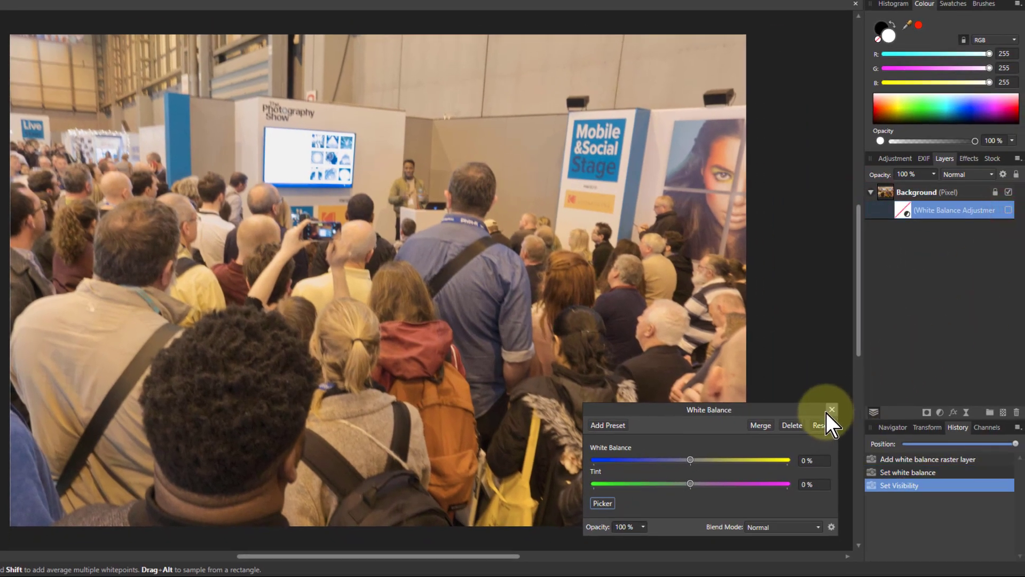
Step: Close the White Balance settings and add a new fill layer over the photo
left_click(832, 410)
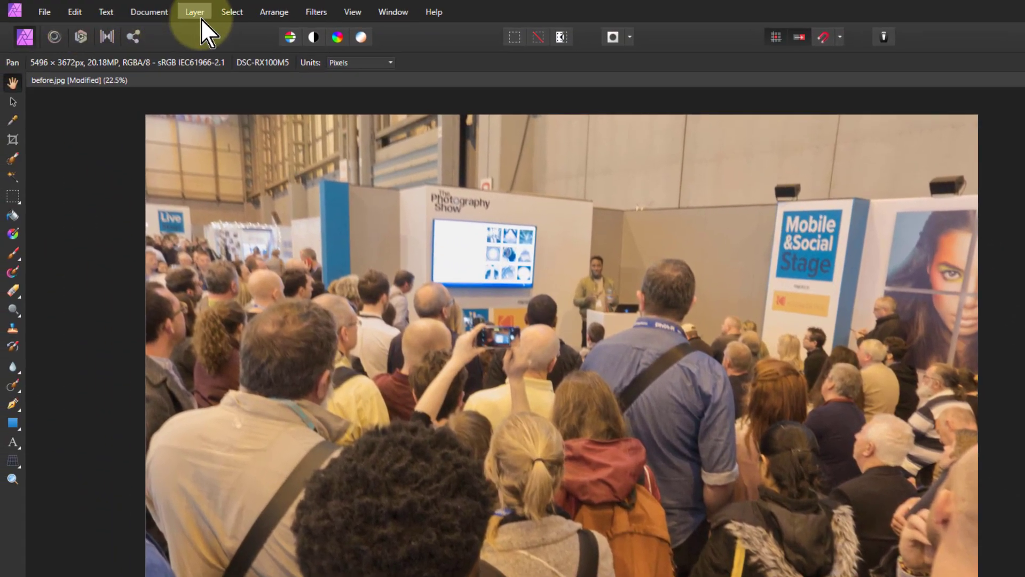
left_click(194, 12)
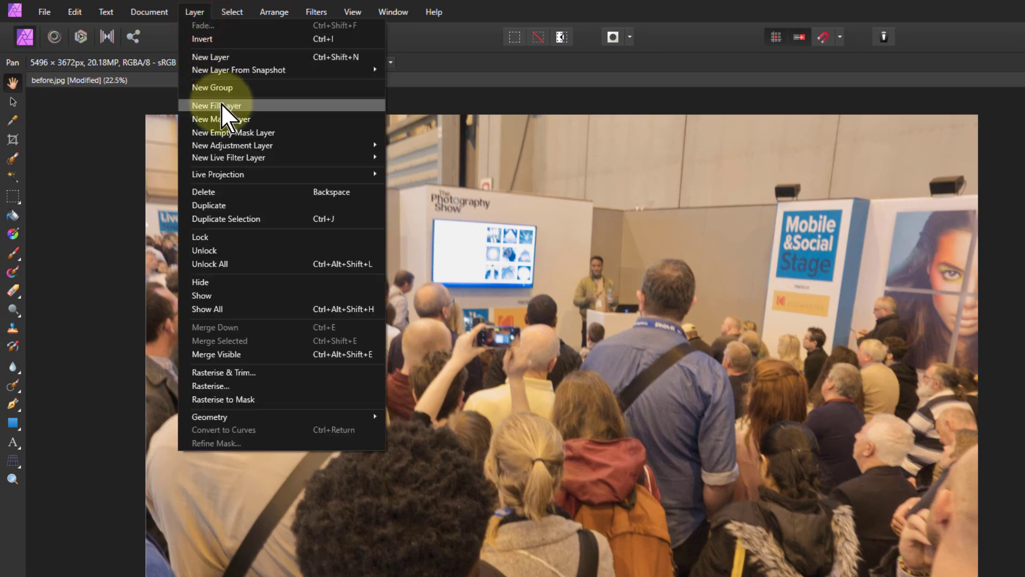
left_click(216, 105)
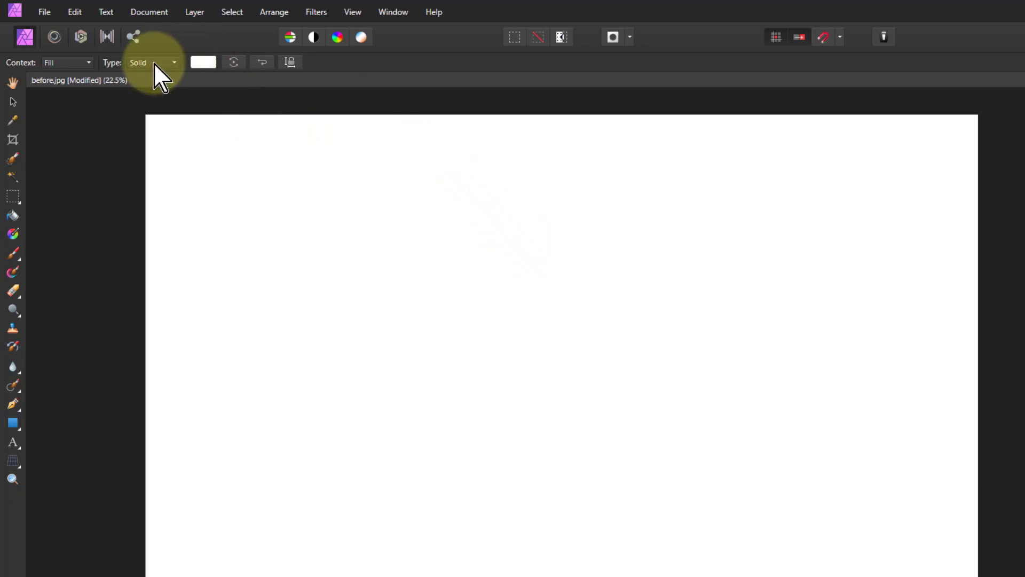
Step: Set the fill layer's colour to the mid-grey (128, 128, 128) swatch
left_click(203, 62)
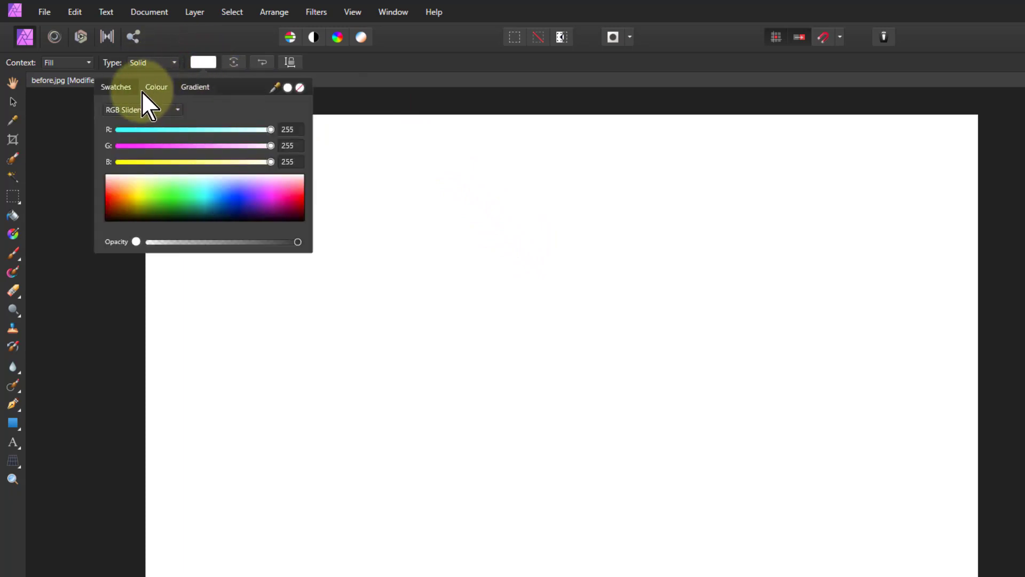
left_click(116, 86)
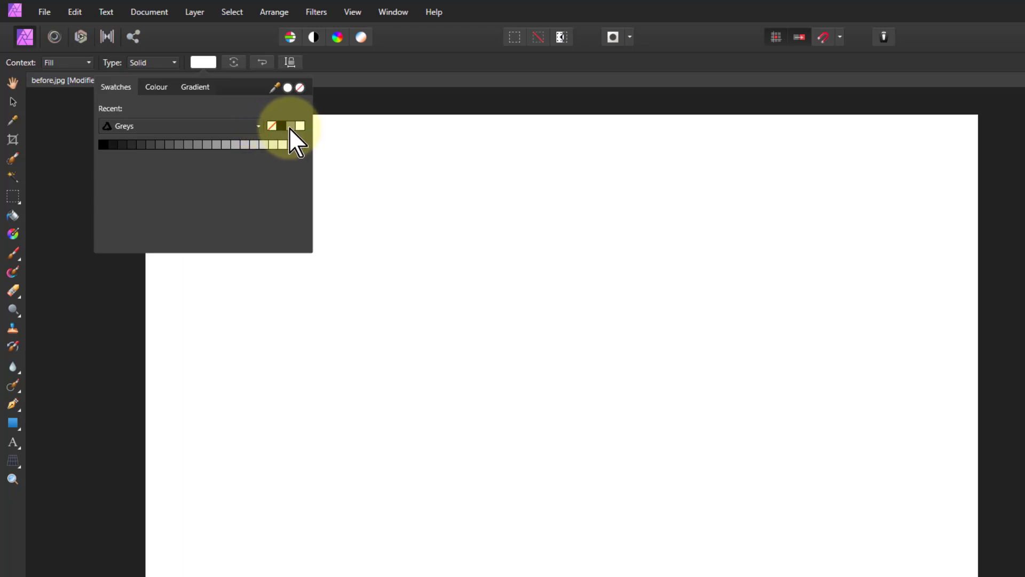
left_click(284, 125)
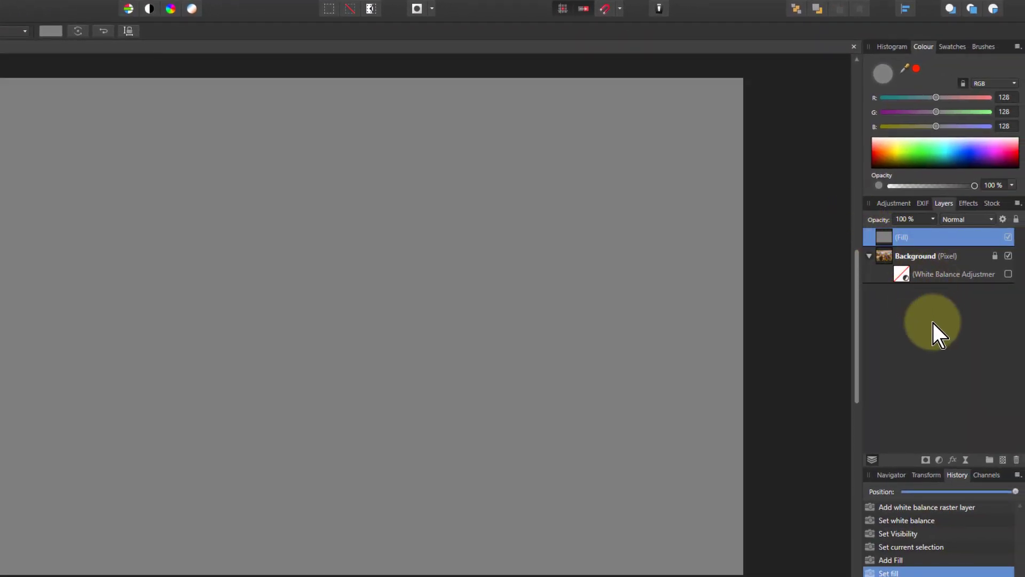
mouse_move(955, 300)
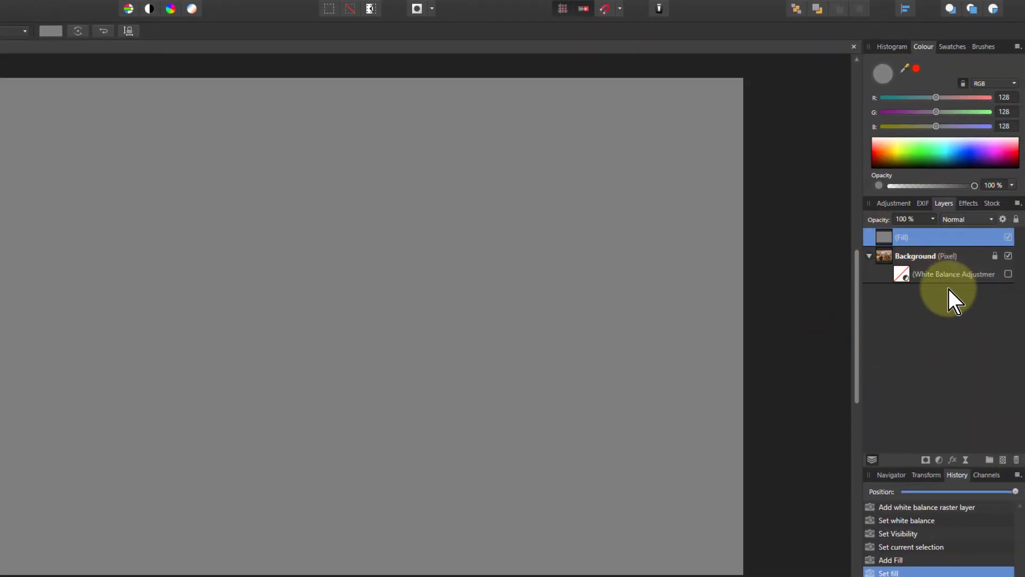
mouse_move(944, 311)
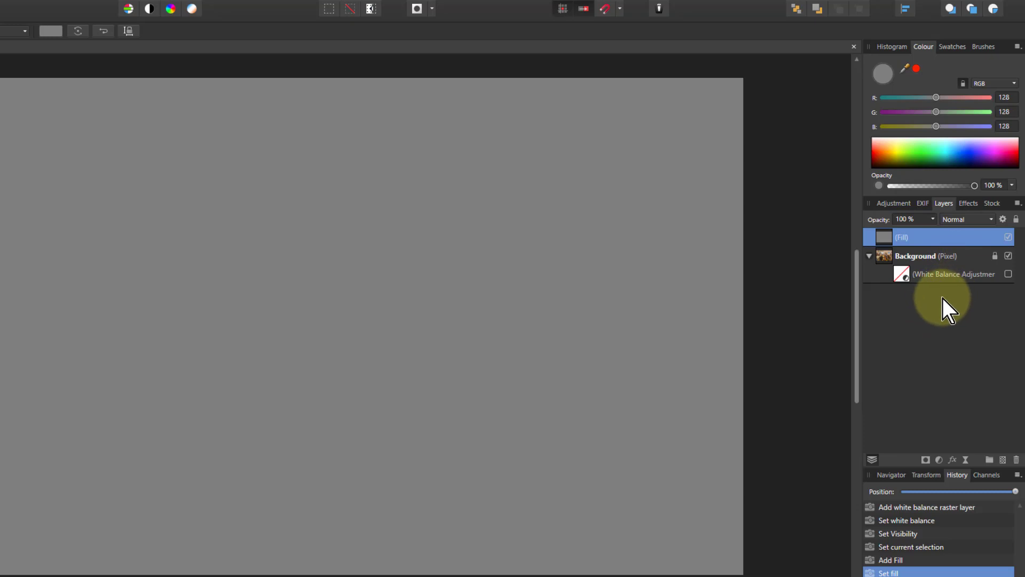
mouse_move(955, 311)
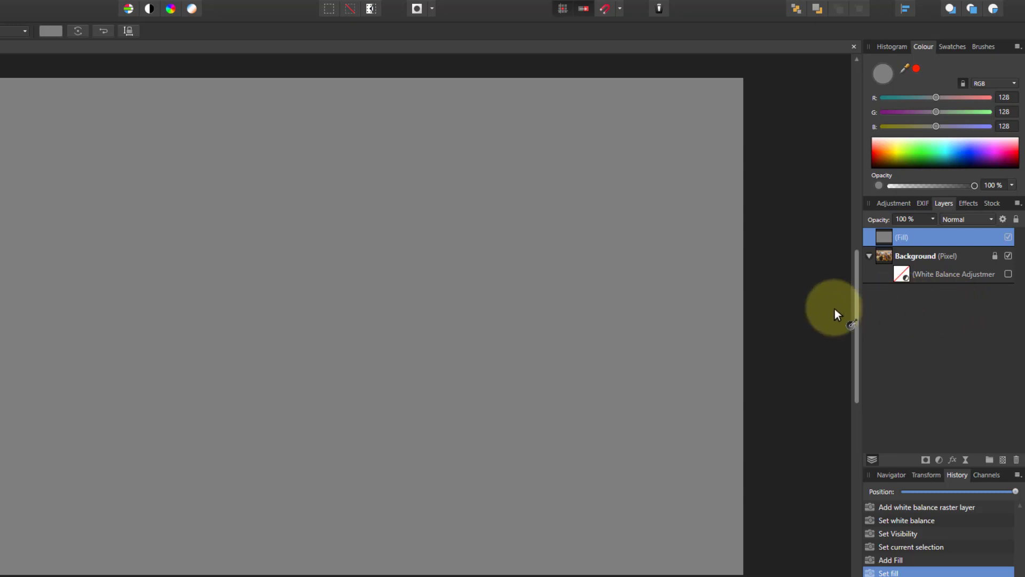
mouse_move(768, 309)
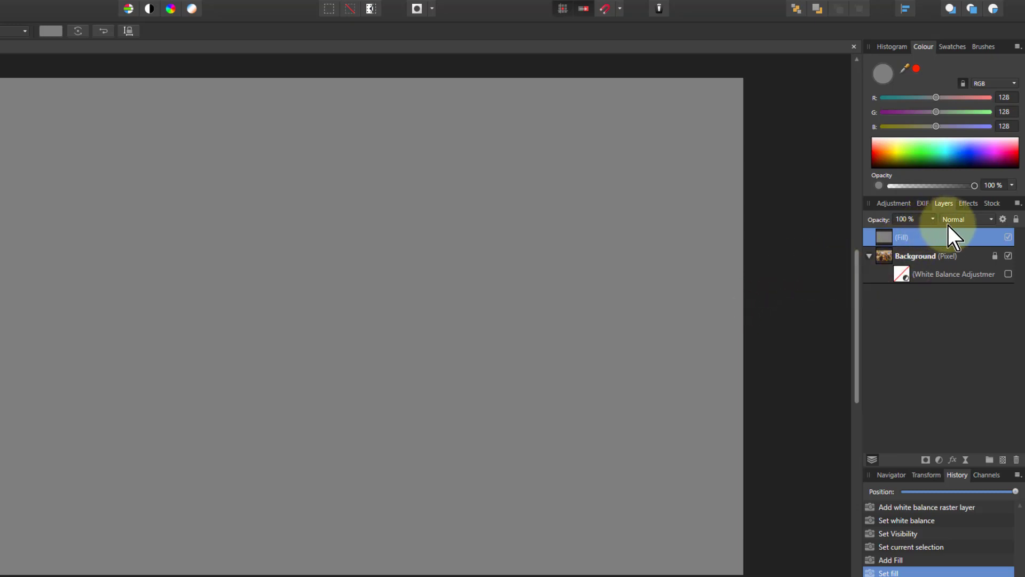
Step: Set the grey fill layer's blend mode to Difference
left_click(966, 219)
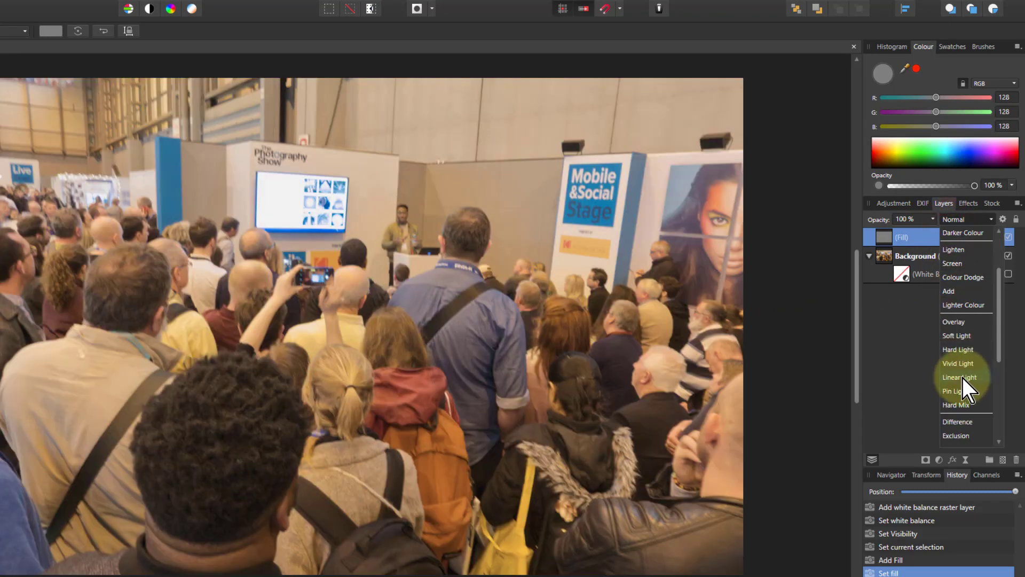
left_click(957, 421)
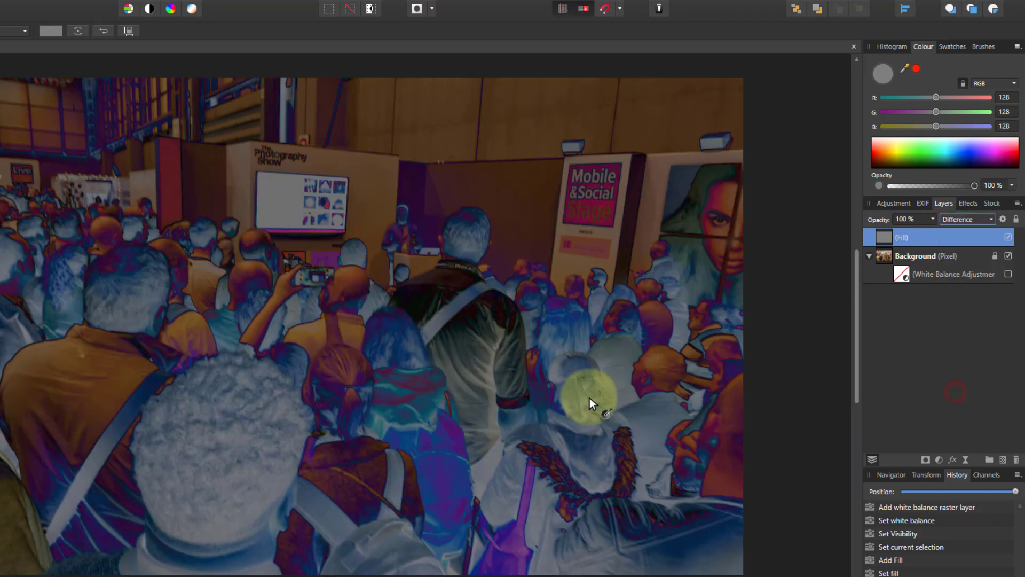
mouse_move(117, 294)
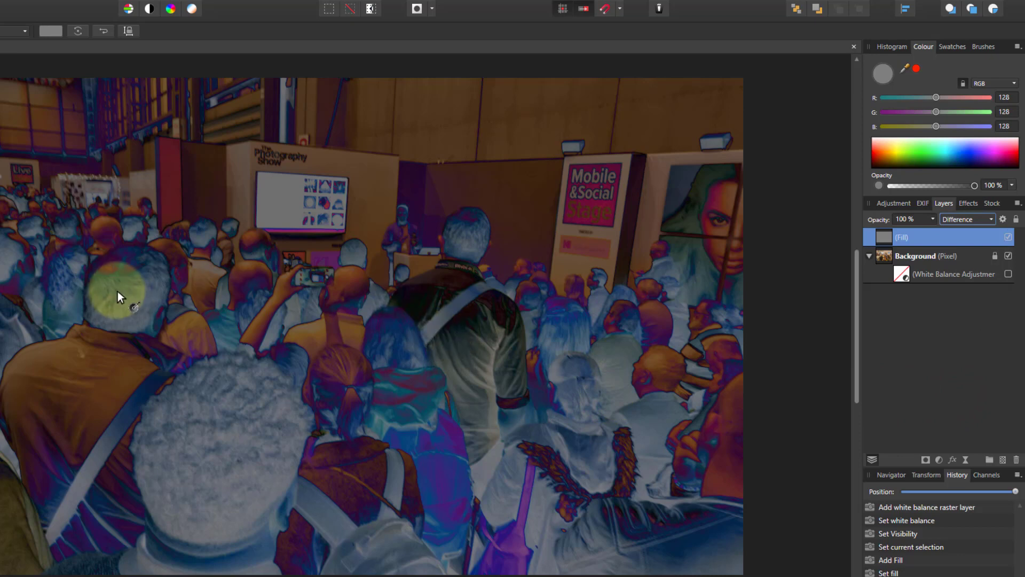
mouse_move(513, 274)
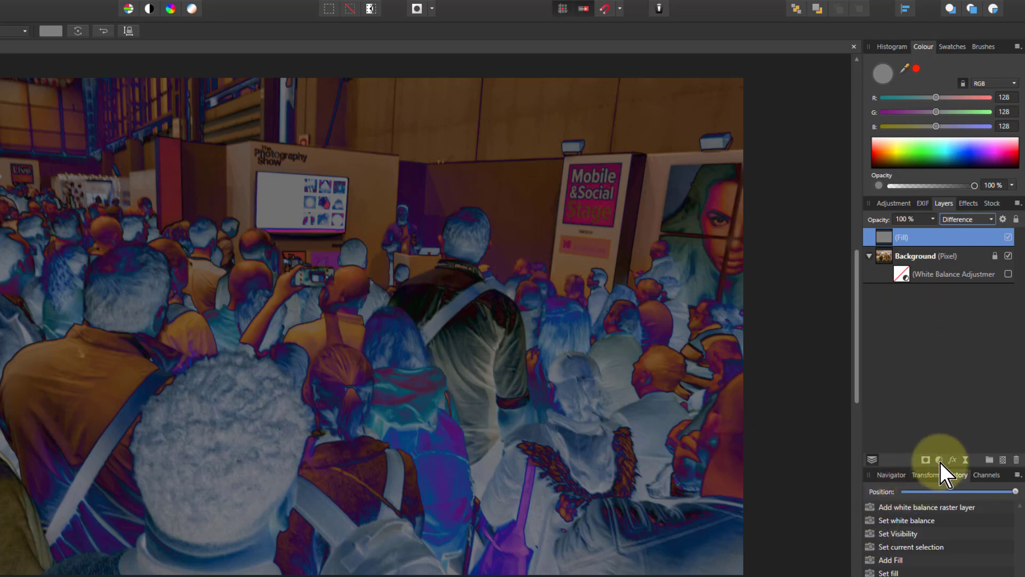
Step: Add a Threshold adjustment above the Difference fill and lower it to about 5%
left_click(925, 460)
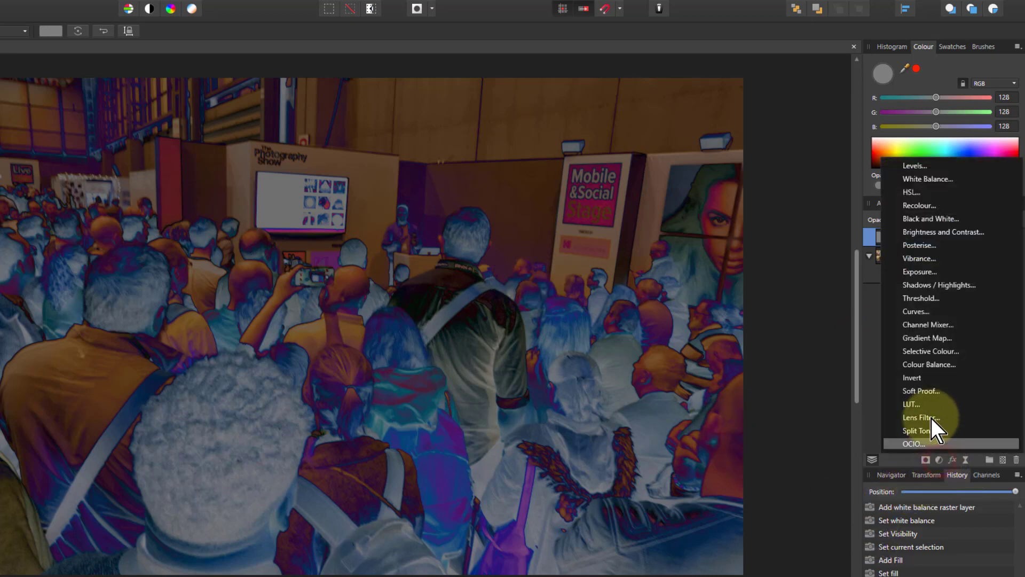
mouse_move(922, 288)
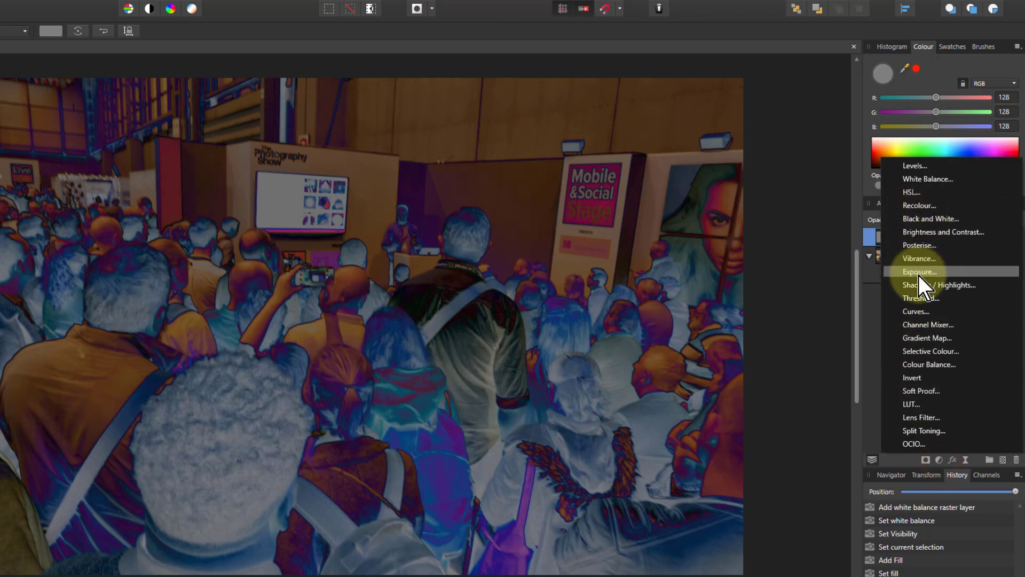
left_click(920, 297)
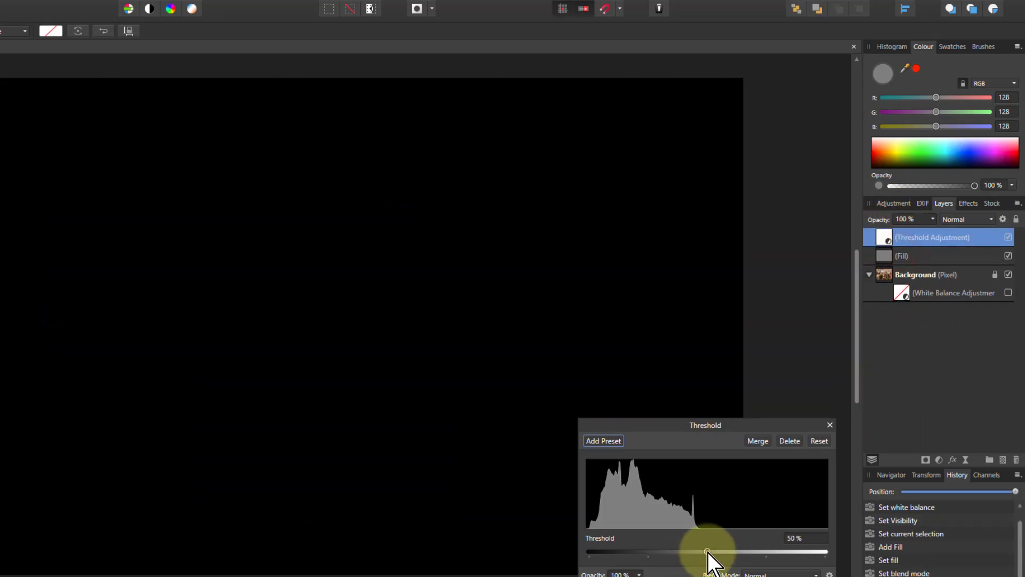
left_click_drag(705, 553, 670, 553)
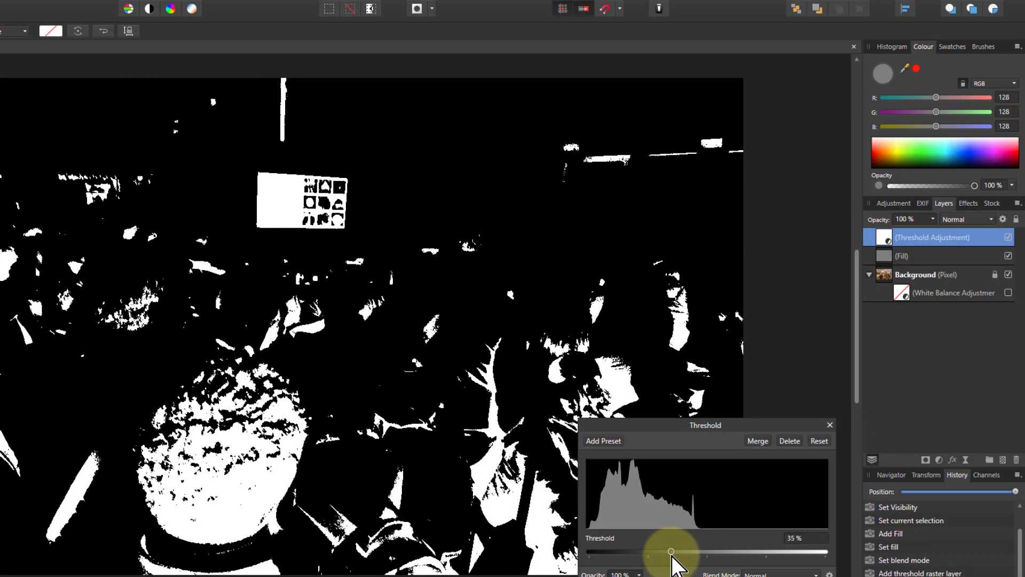
left_click_drag(671, 551, 629, 551)
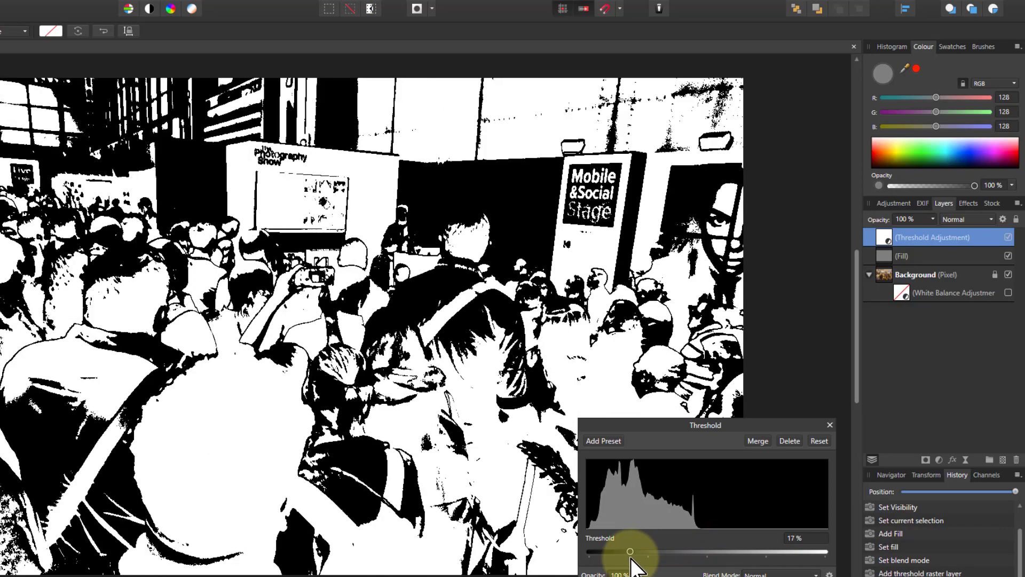
left_click_drag(629, 551, 612, 551)
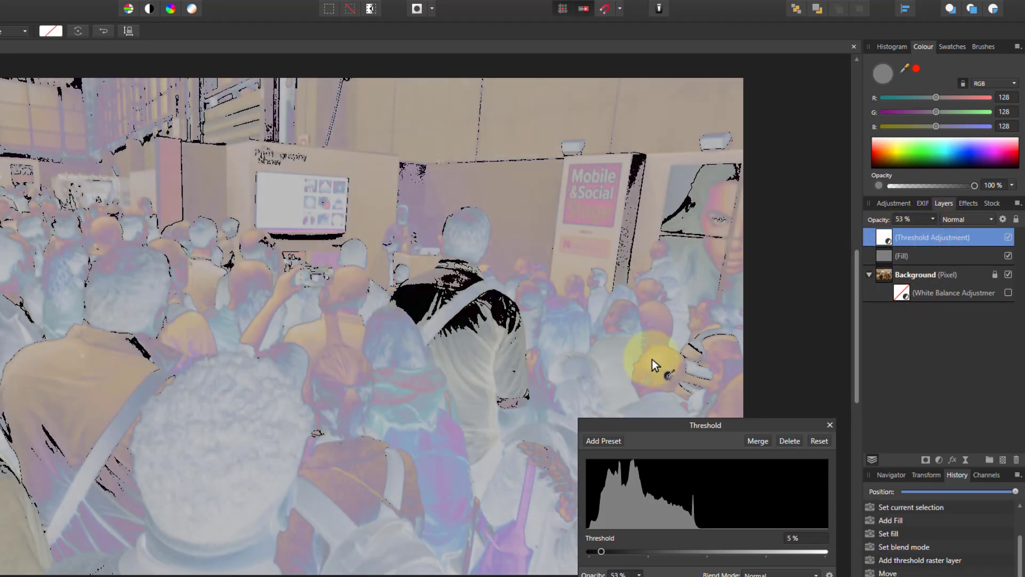
mouse_move(360, 359)
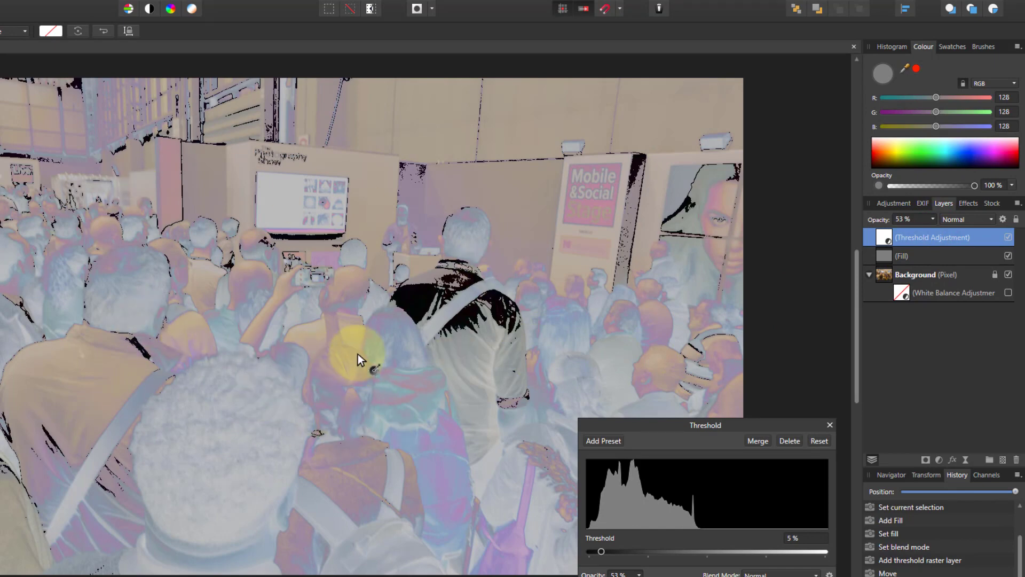
left_click_drag(363, 360, 416, 301)
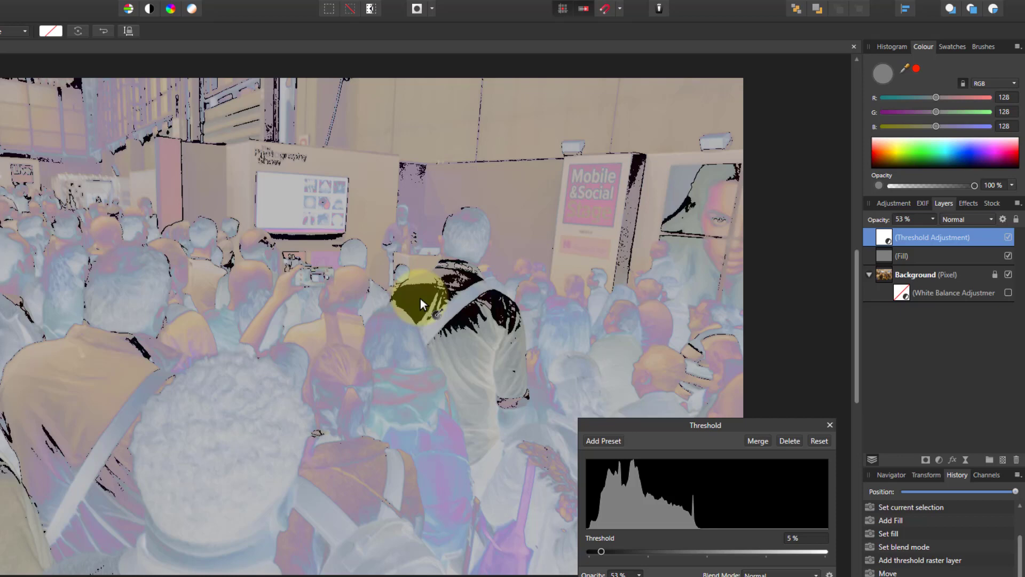
mouse_move(631, 524)
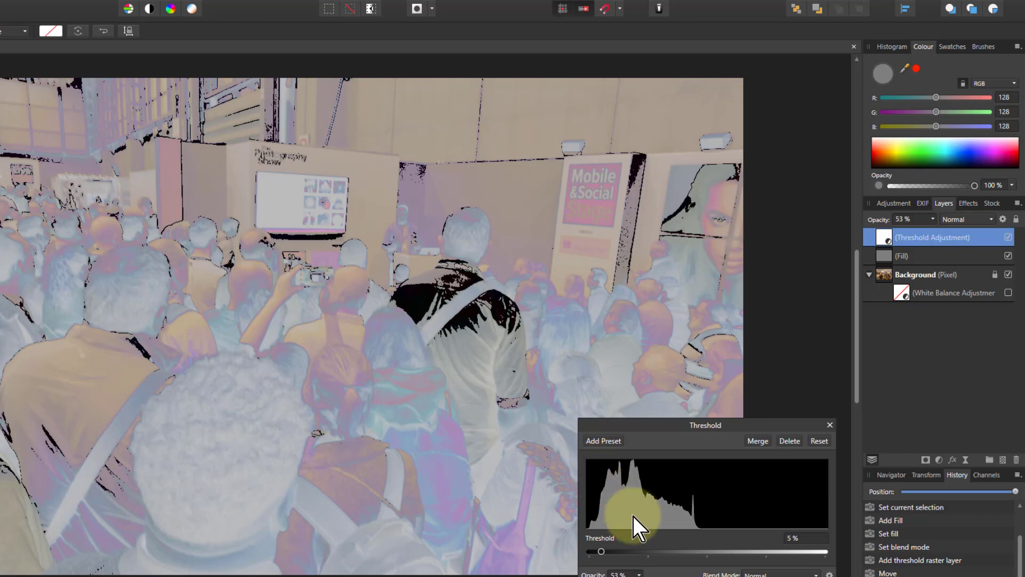
left_click(829, 425)
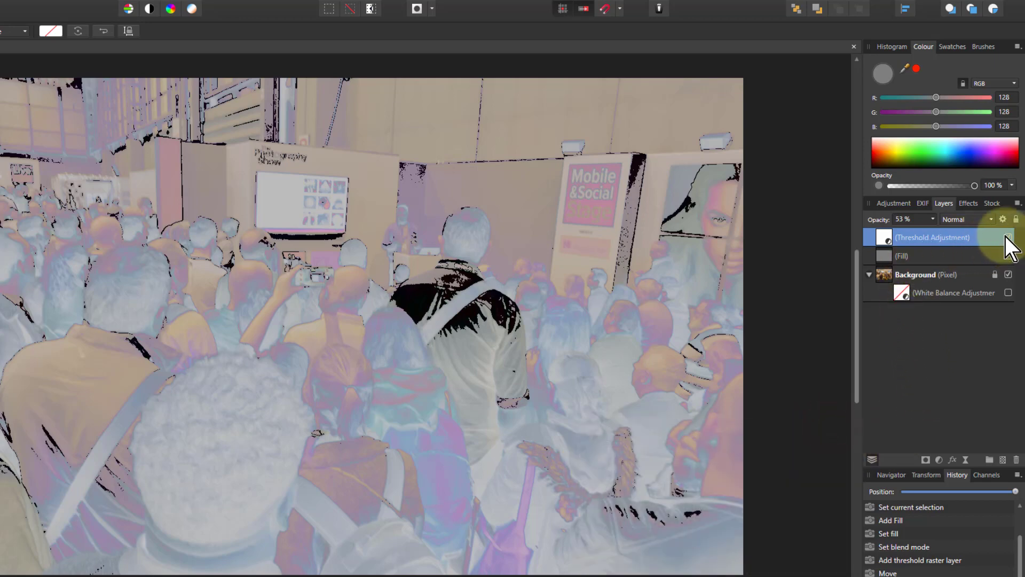
Step: Hide the Threshold and fill layers and open the White Balance adjustment settings
left_click(1009, 236)
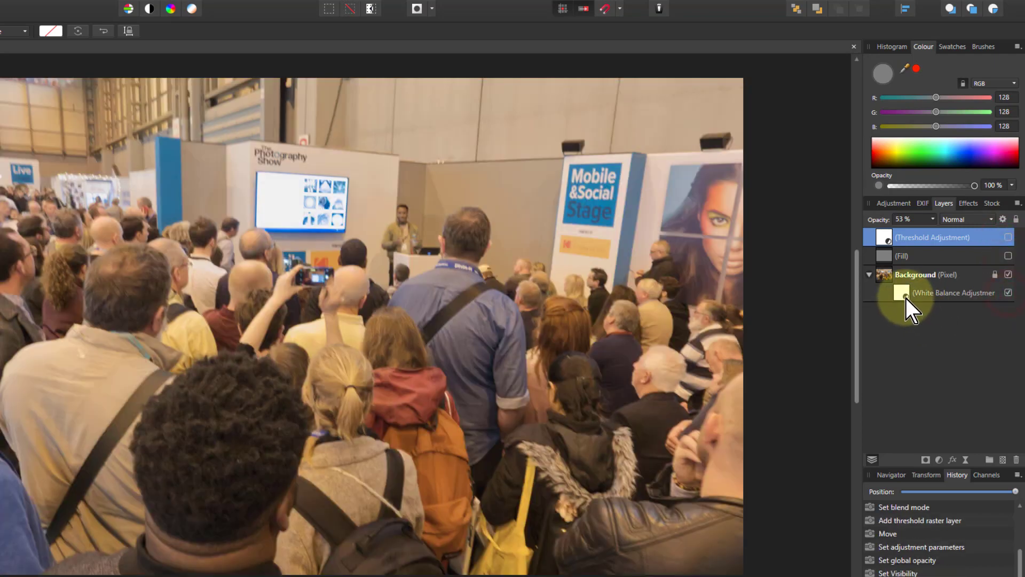
double_click(953, 292)
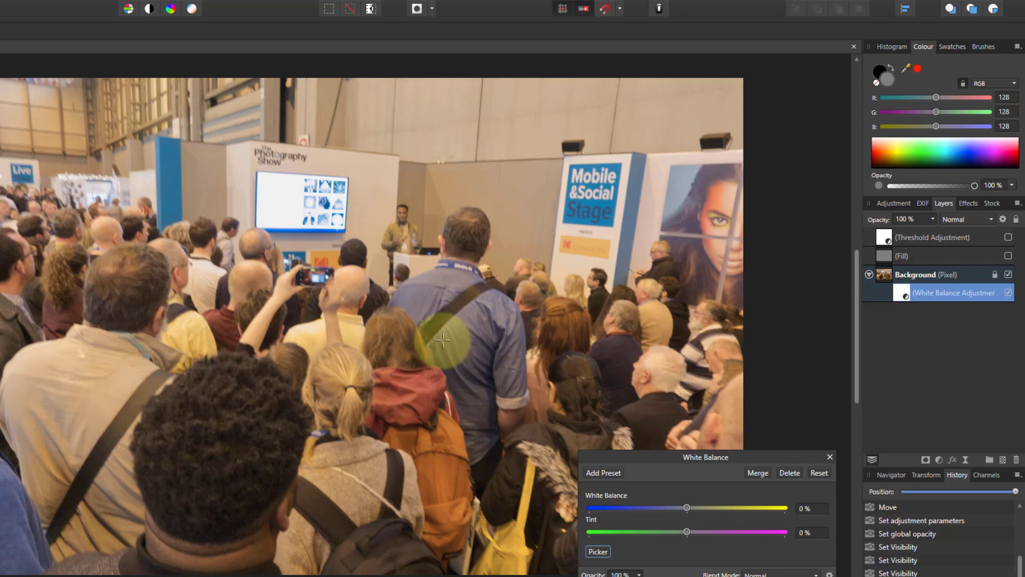
mouse_move(415, 307)
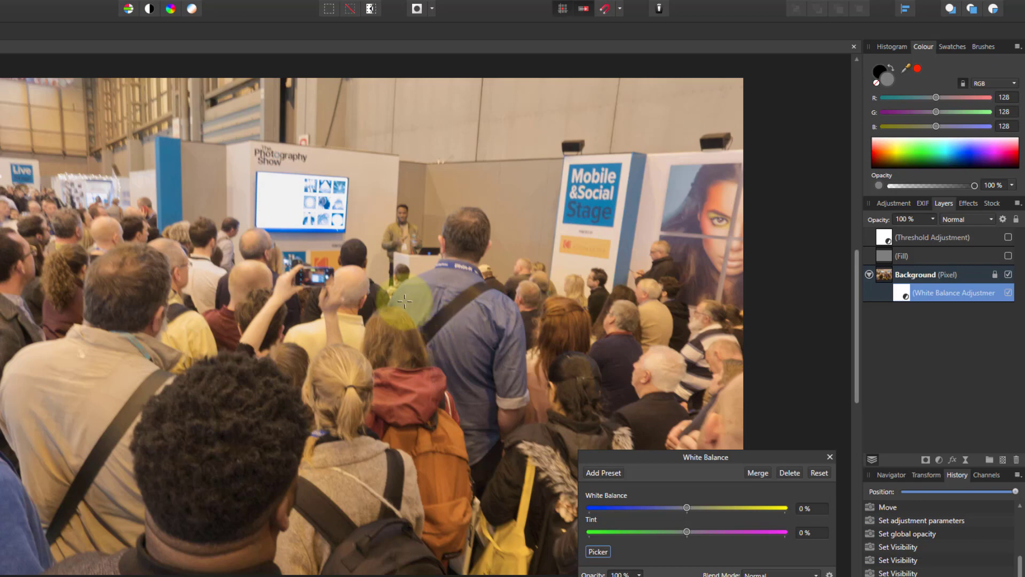
mouse_move(489, 316)
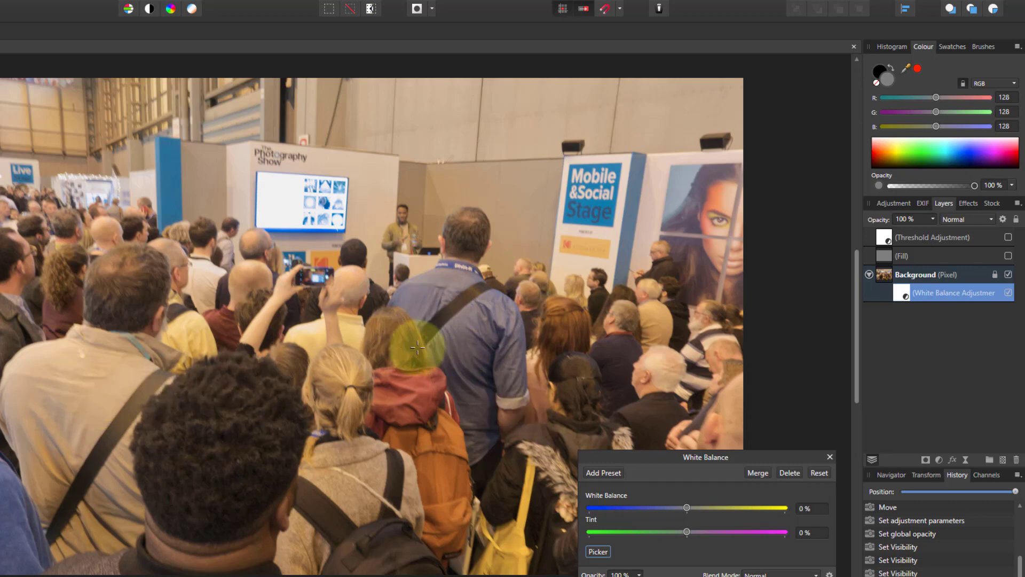
mouse_move(573, 432)
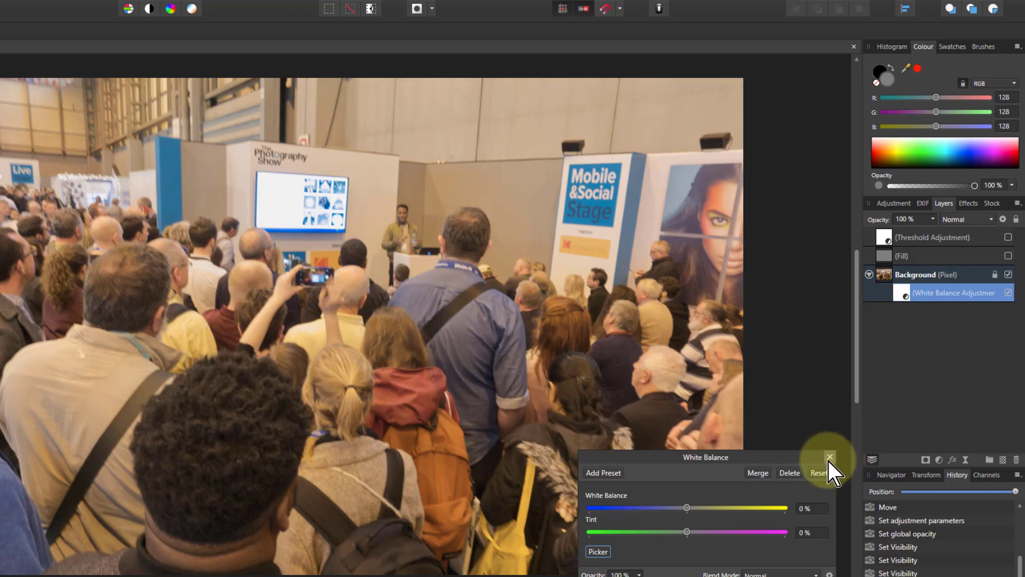
Step: Close the White Balance settings, leaving the adjustment at 0%
left_click(829, 457)
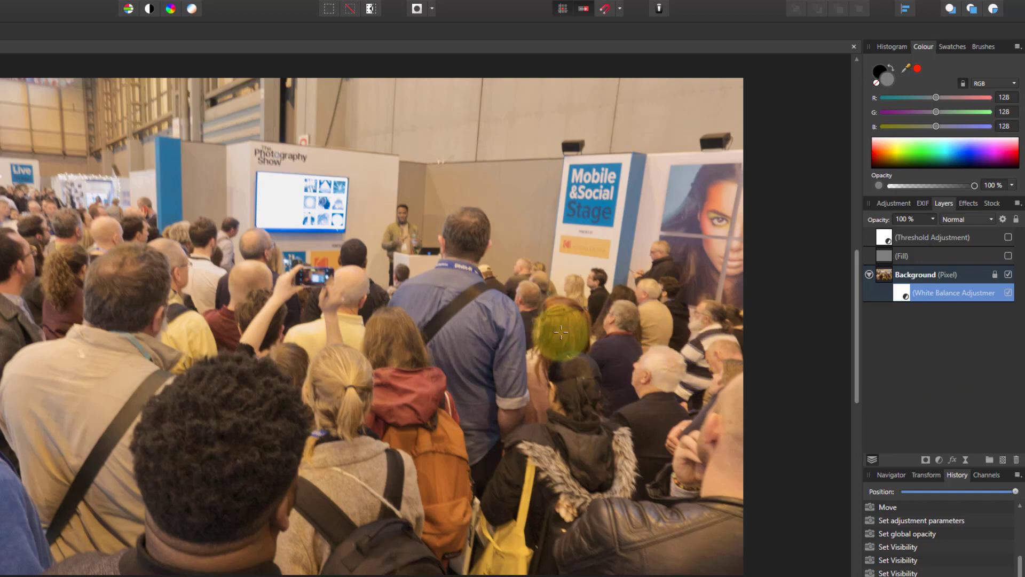
mouse_move(431, 289)
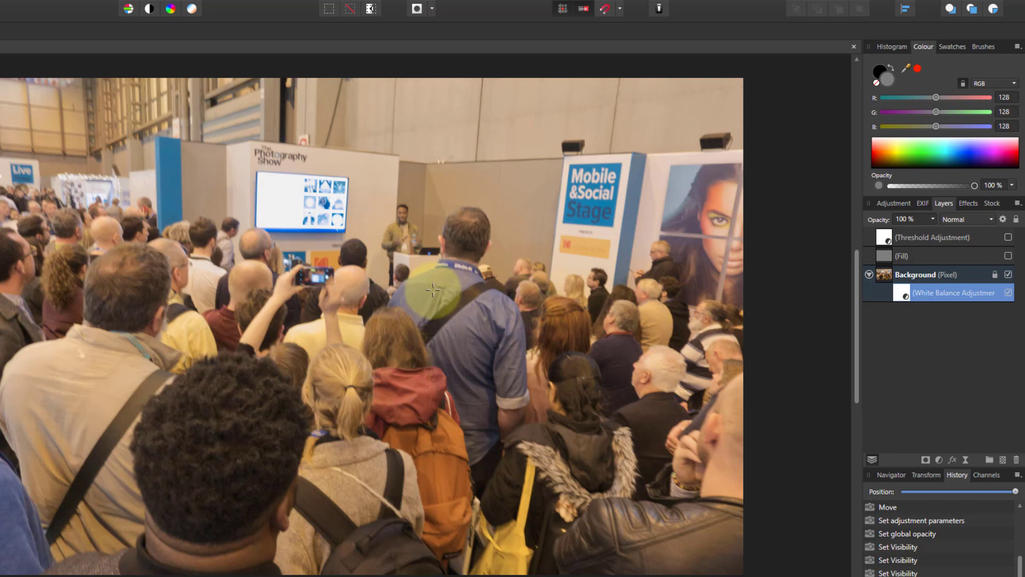
mouse_move(433, 285)
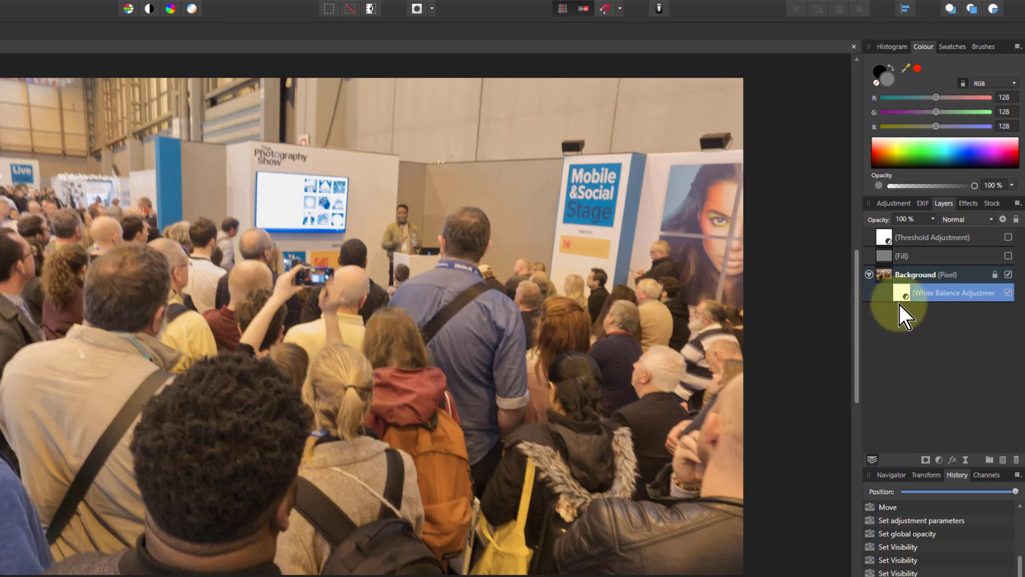
Step: Show the fill and Threshold layers again and raise the Threshold level to 12%
left_click(1009, 237)
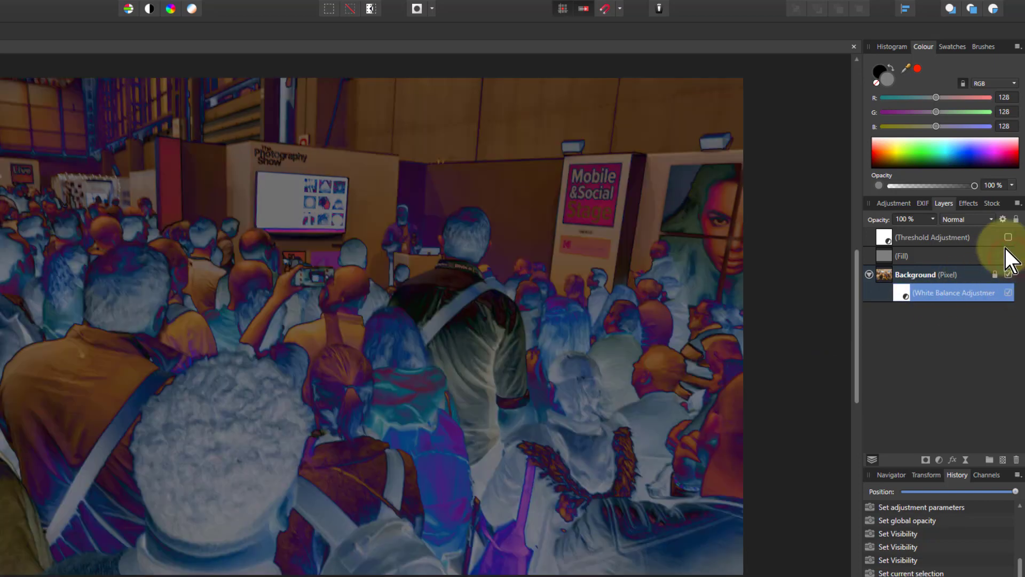
left_click(1008, 236)
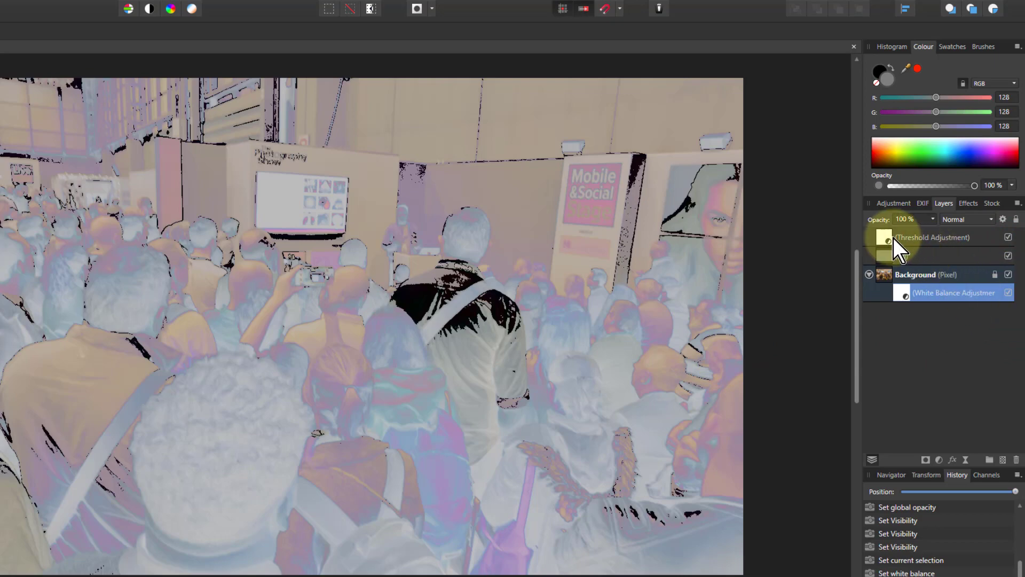
left_click(931, 236)
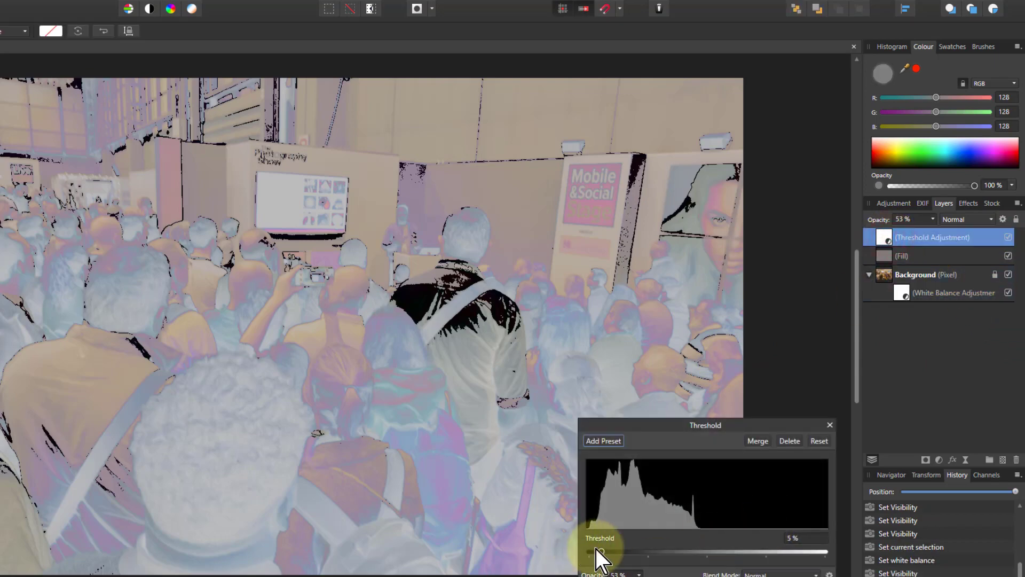
left_click_drag(592, 551, 605, 551)
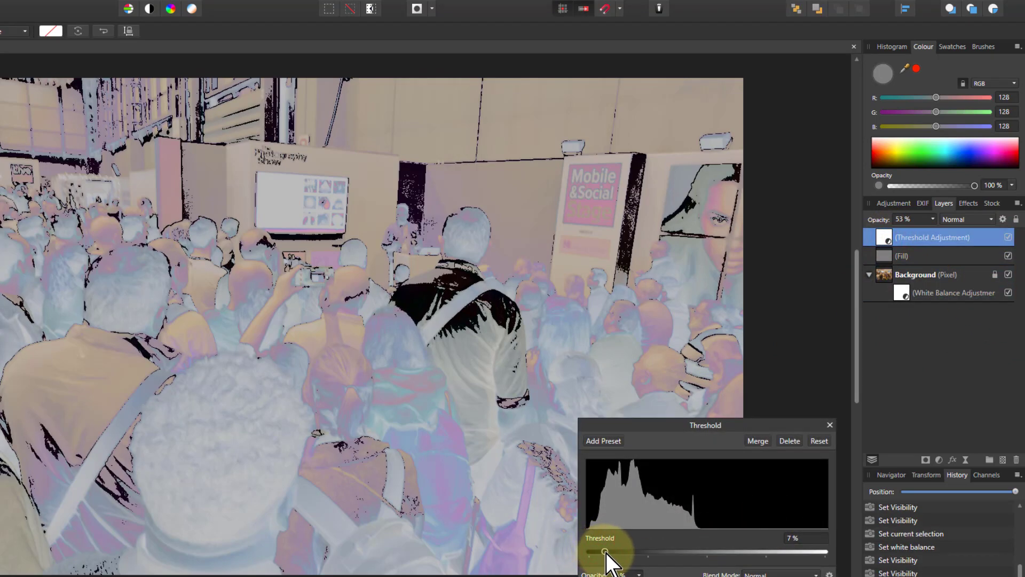
left_click_drag(604, 551, 613, 551)
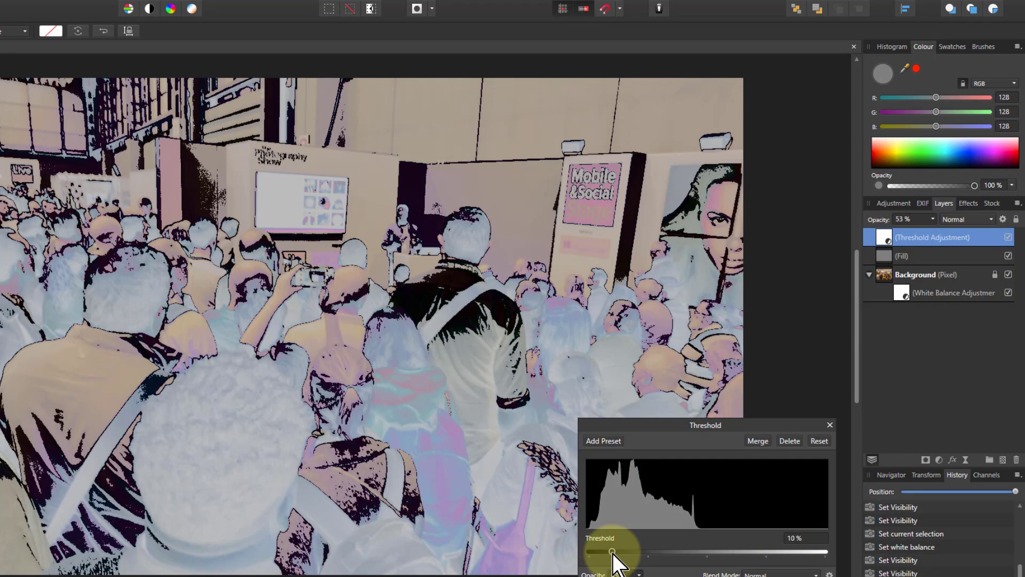
left_click_drag(612, 551, 617, 551)
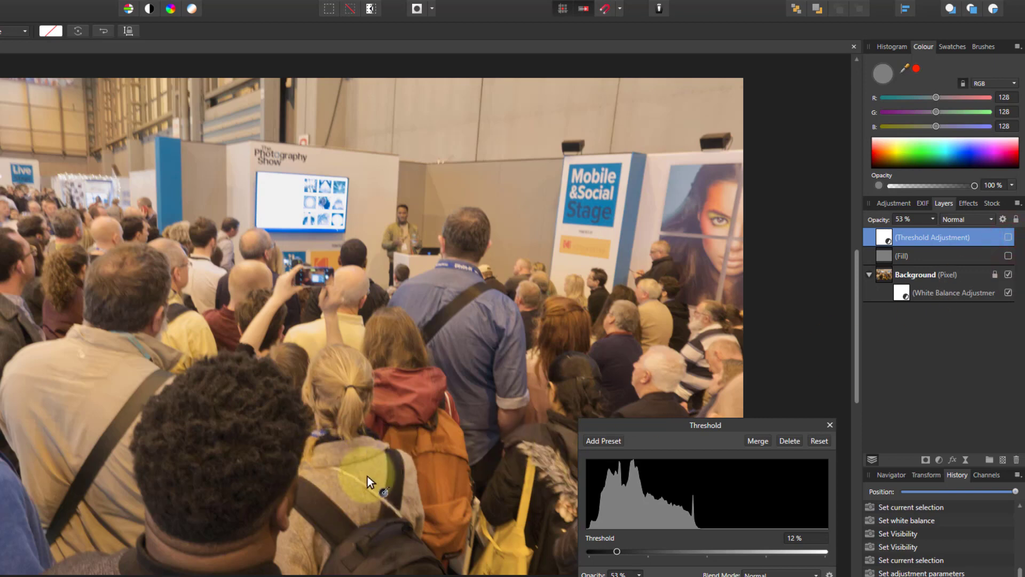
mouse_move(354, 457)
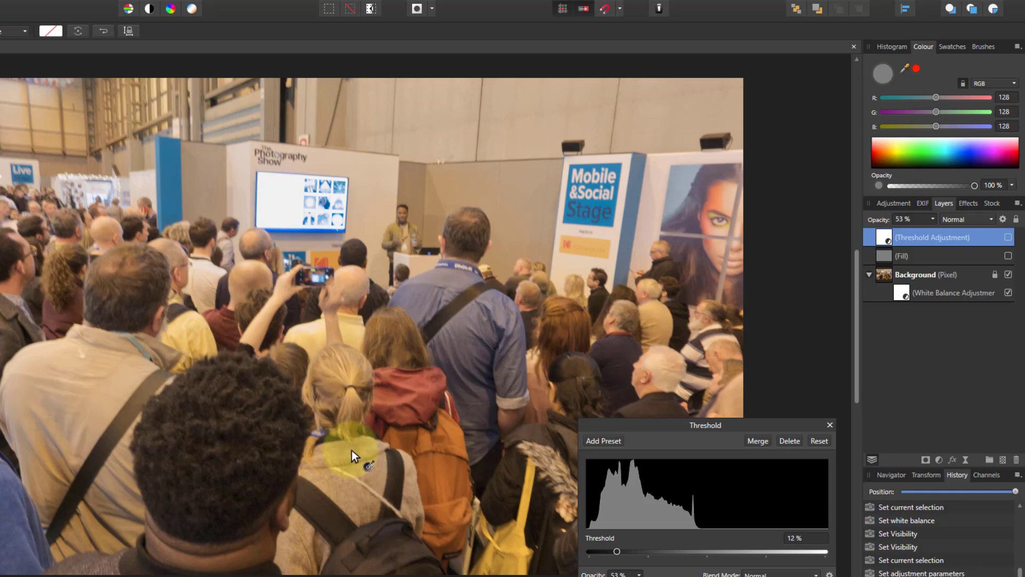
mouse_move(801, 417)
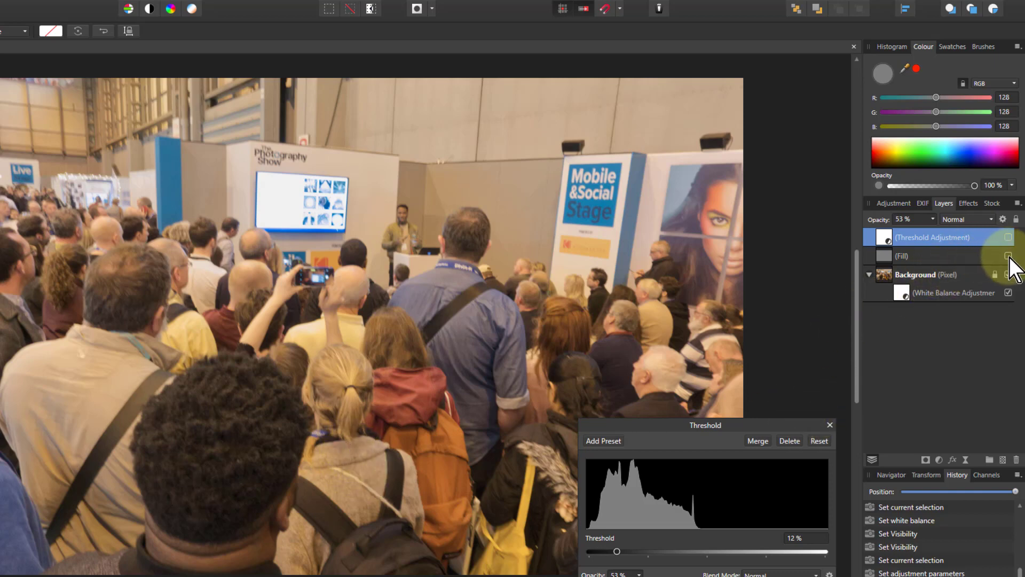
Step: Show the overlays, lower the Threshold level to 9%, then hide the overlay again
left_click(1008, 237)
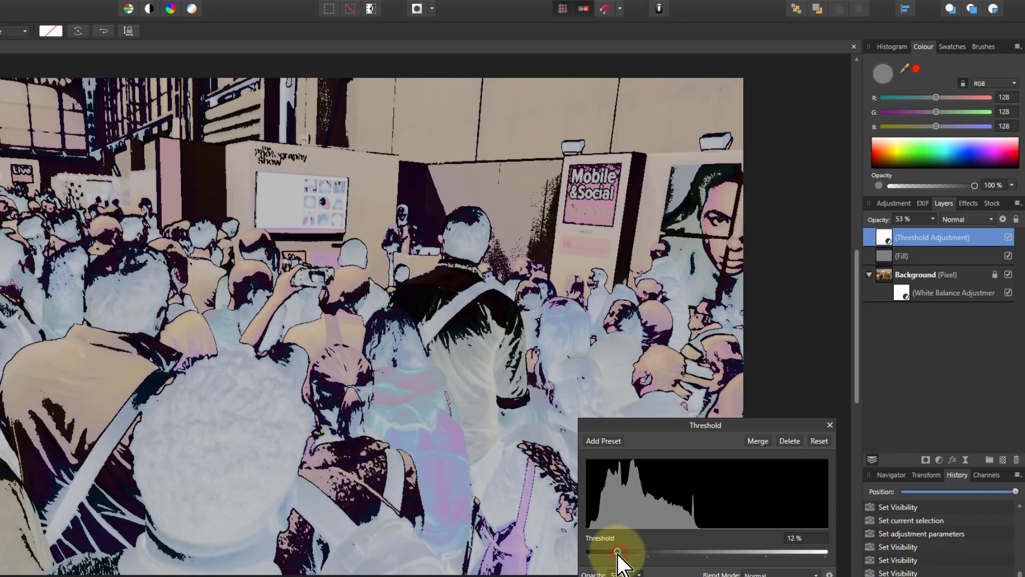
left_click_drag(618, 551, 609, 551)
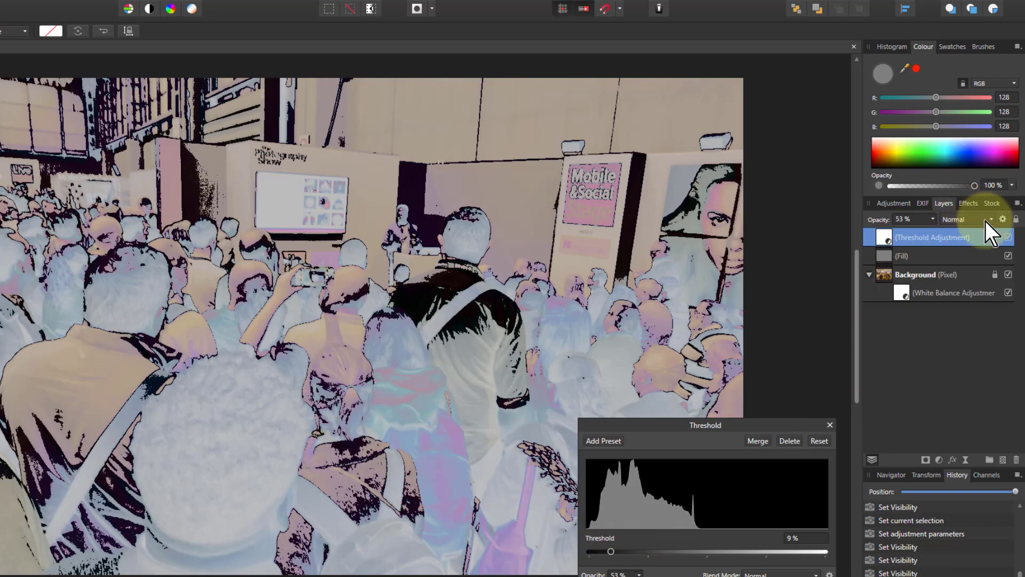
left_click(1007, 236)
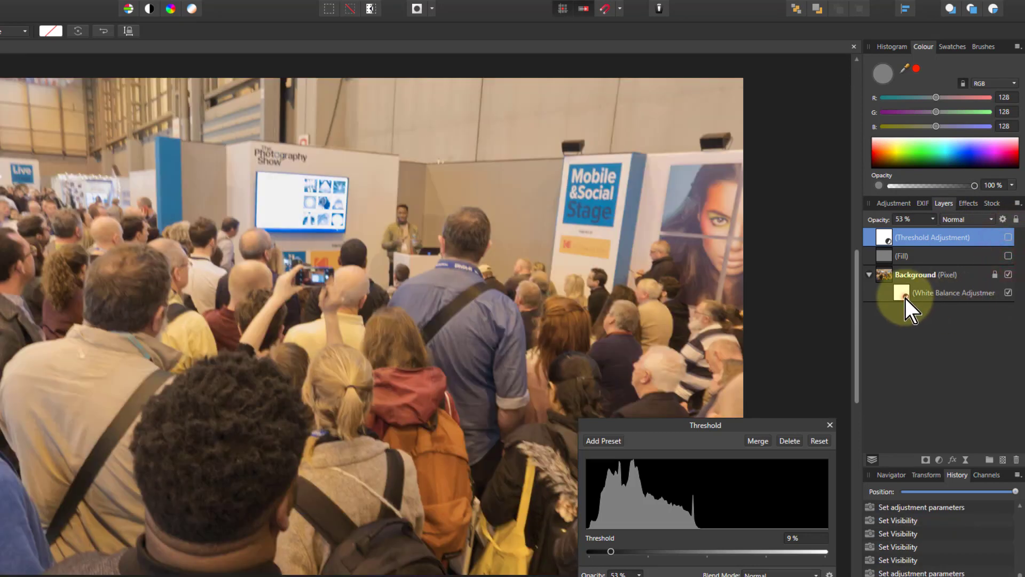
Step: Sample the neutral grey coat with the White Balance picker, setting it to -48%
left_click(952, 292)
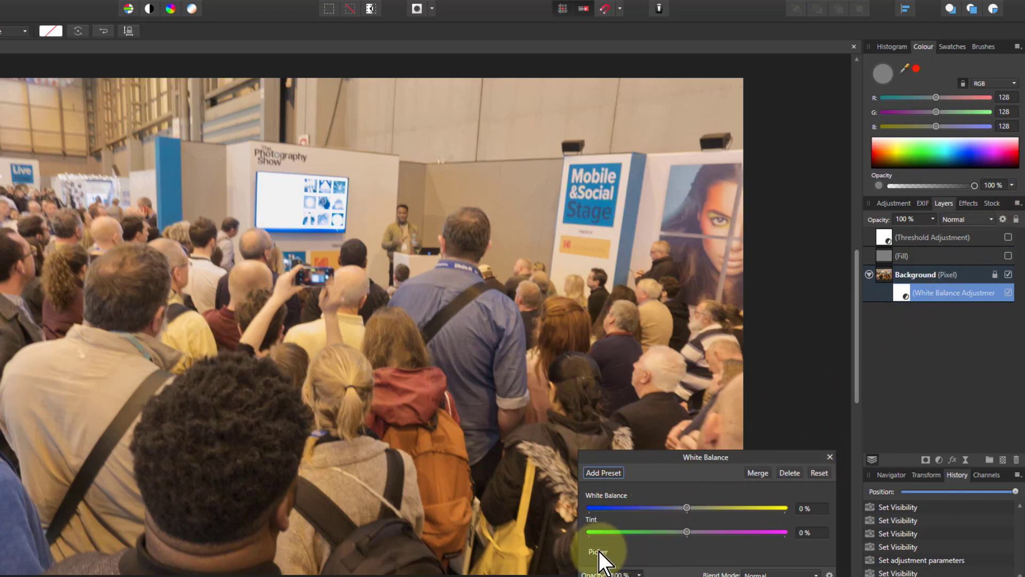
left_click(597, 551)
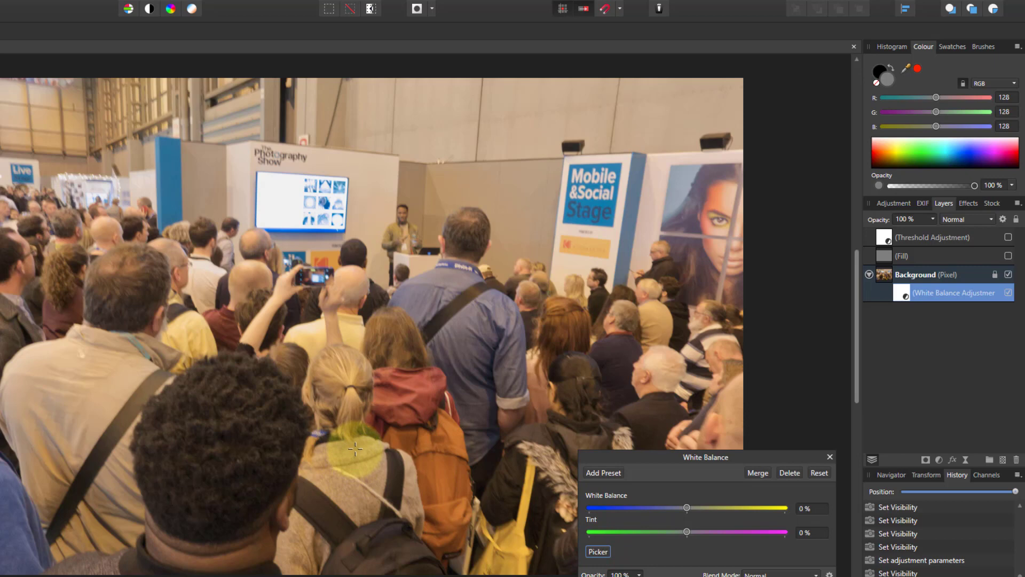
left_click_drag(687, 508, 639, 508)
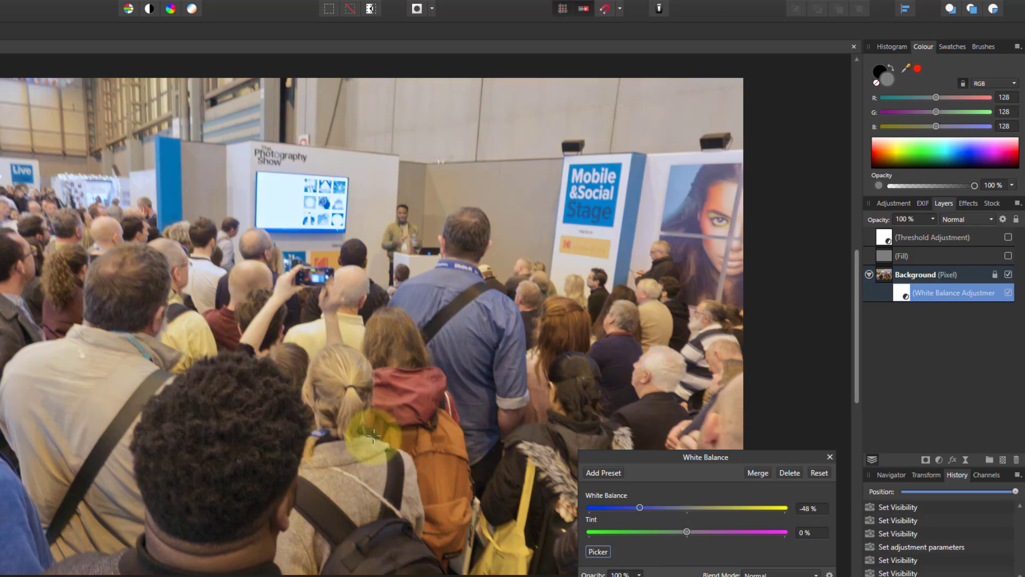
mouse_move(698, 516)
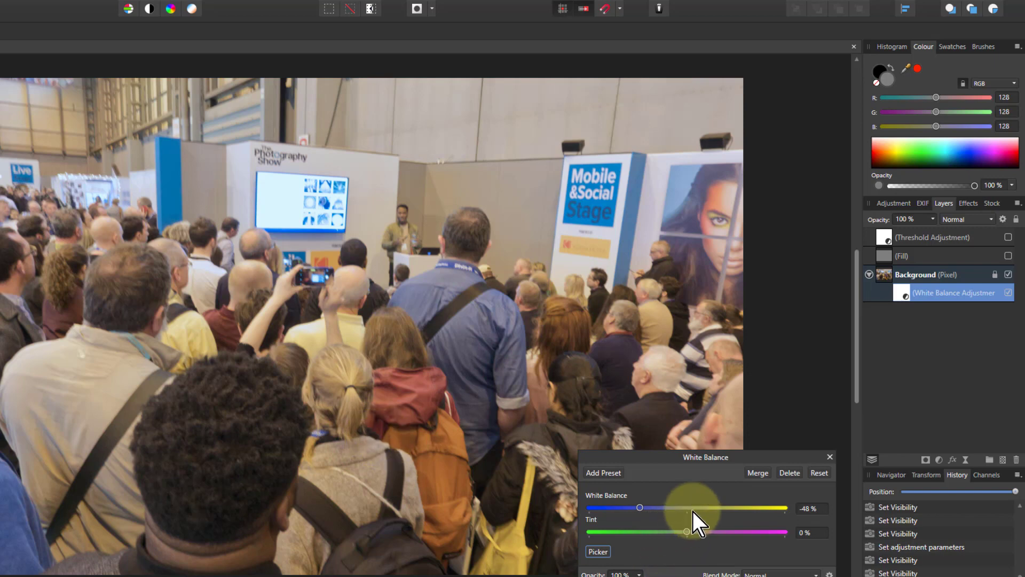
mouse_move(647, 516)
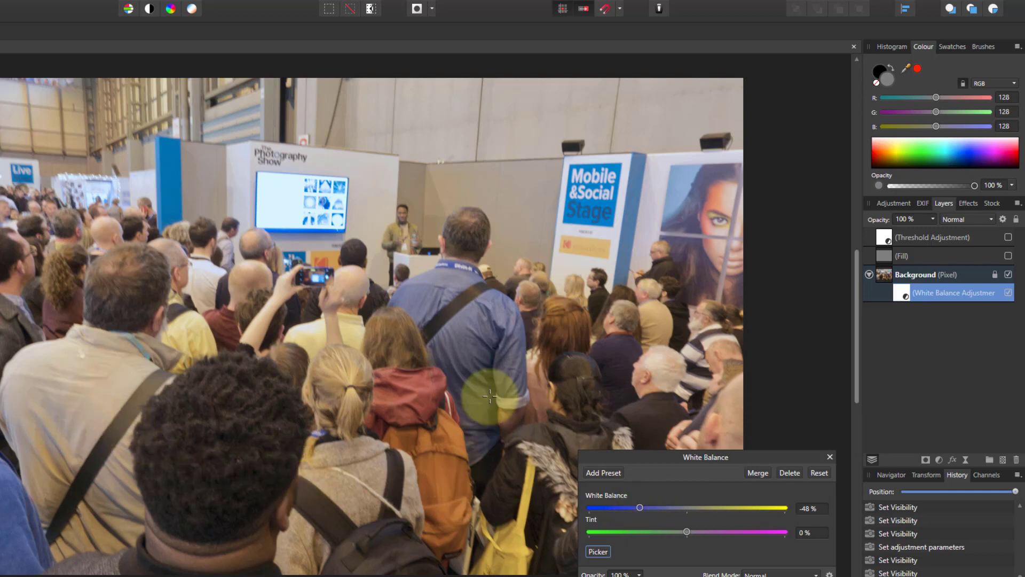
mouse_move(325, 490)
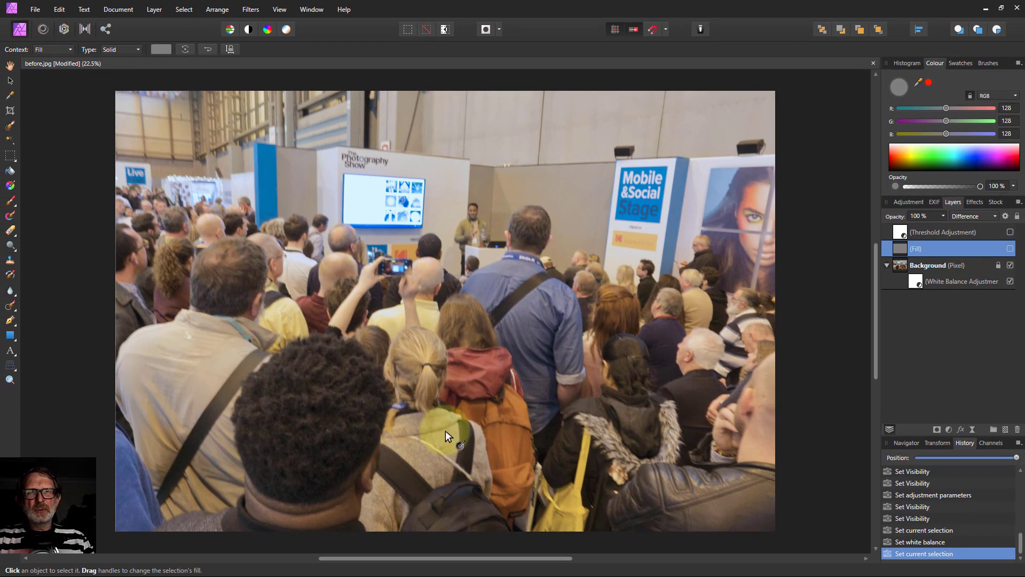
mouse_move(451, 436)
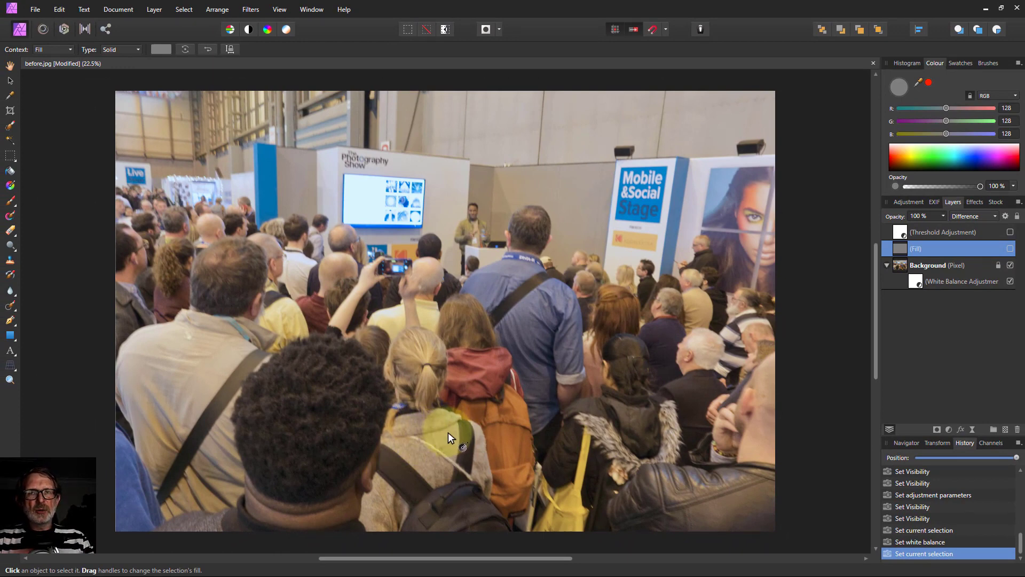